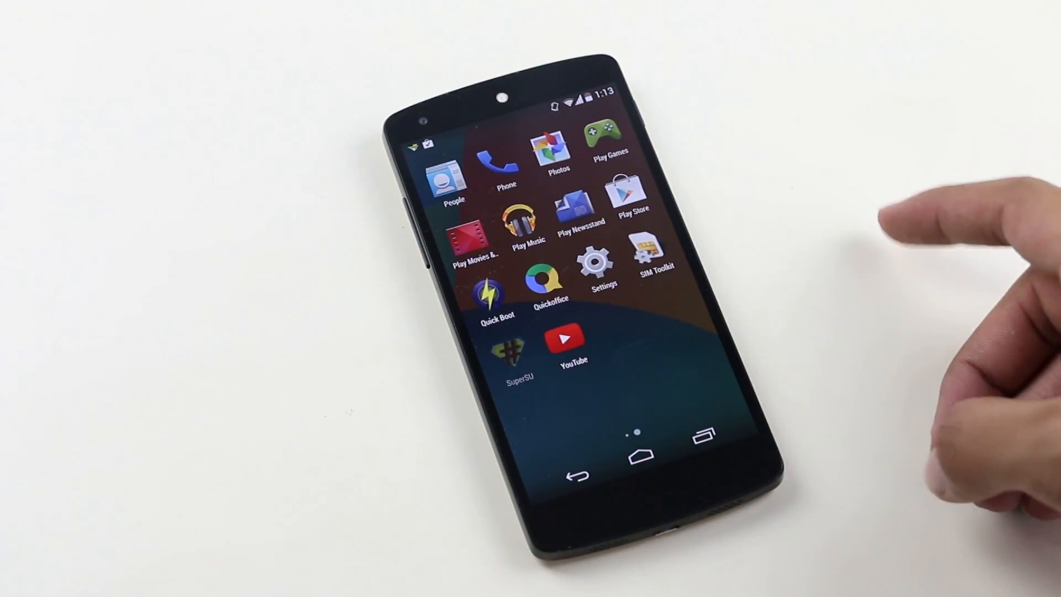
Step: Launch SuperSU from the app drawer to confirm it is installed, showing an empty Apps list
click(519, 341)
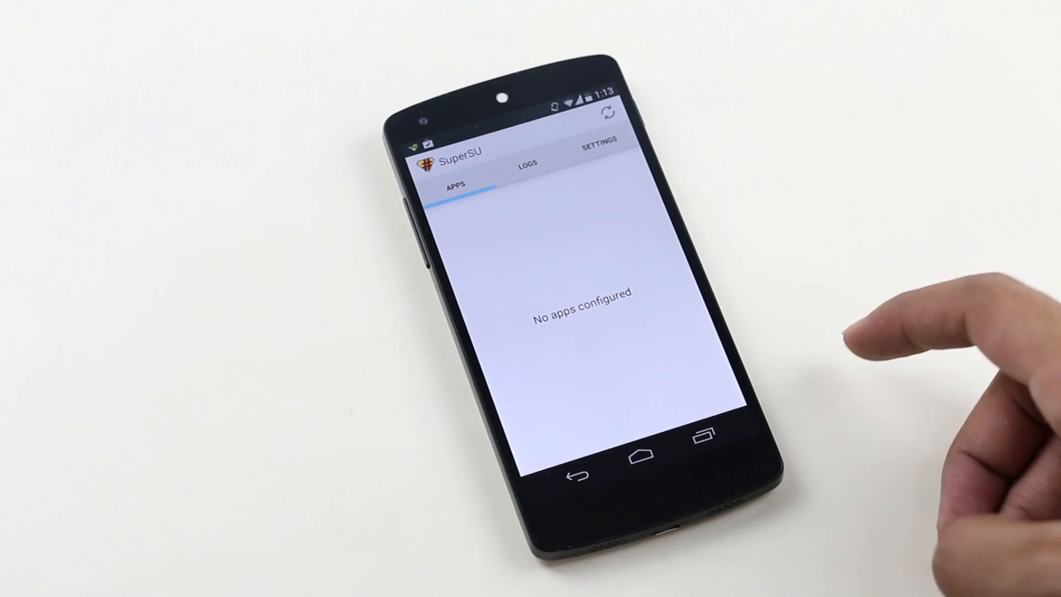